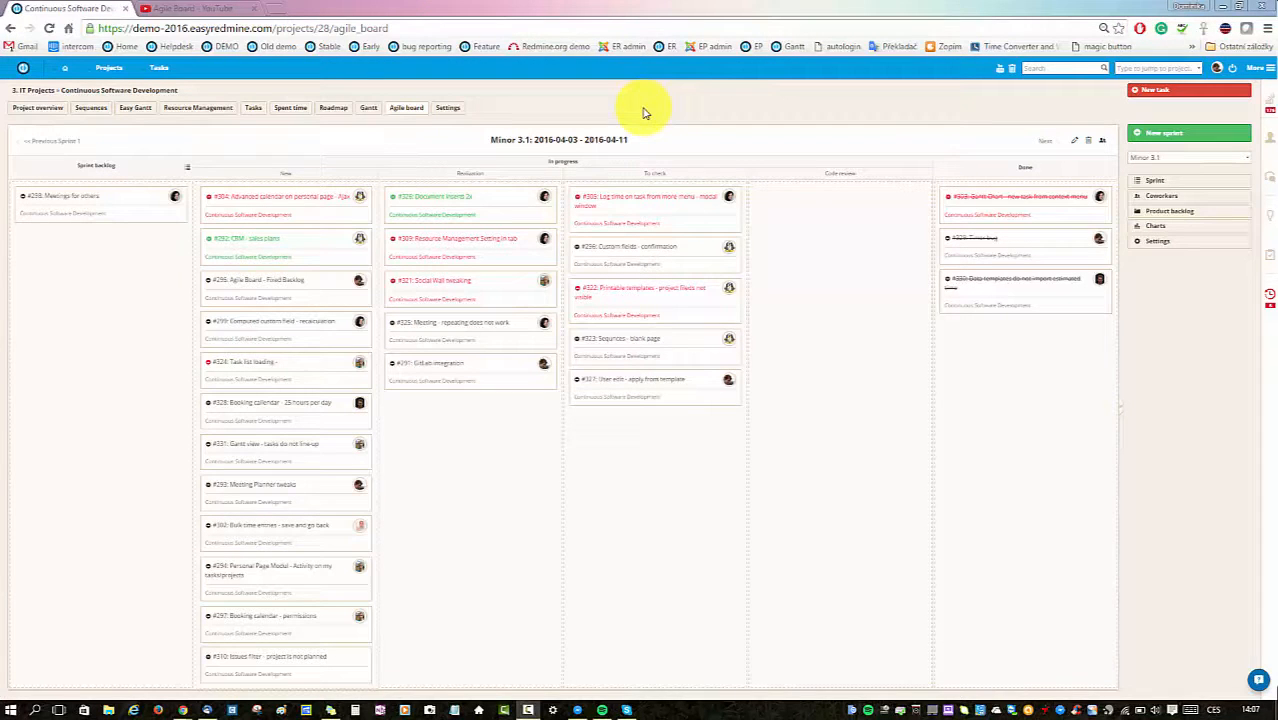
{"action": "mouse_move", "coordinate": [632, 100]}
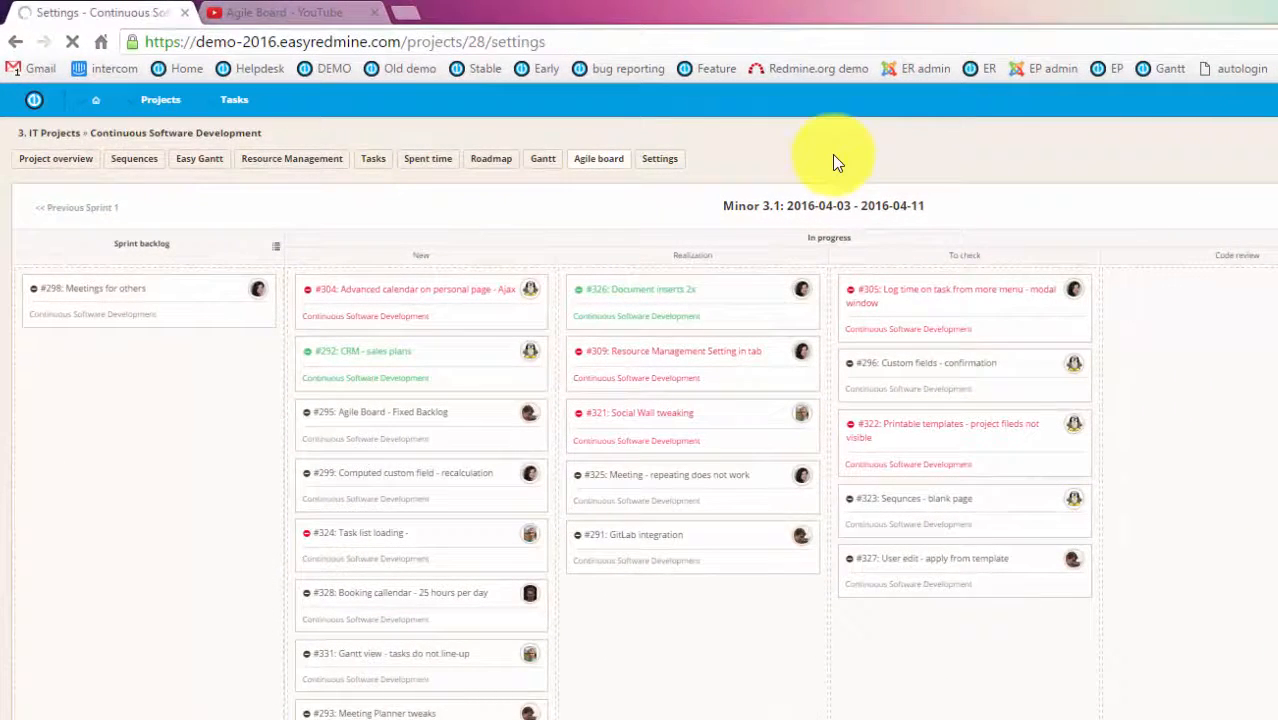
Step: Confirm Agile Board is enabled under the project's Modules settings, then return to the agile board
{"action": "left_click", "coordinate": [660, 158]}
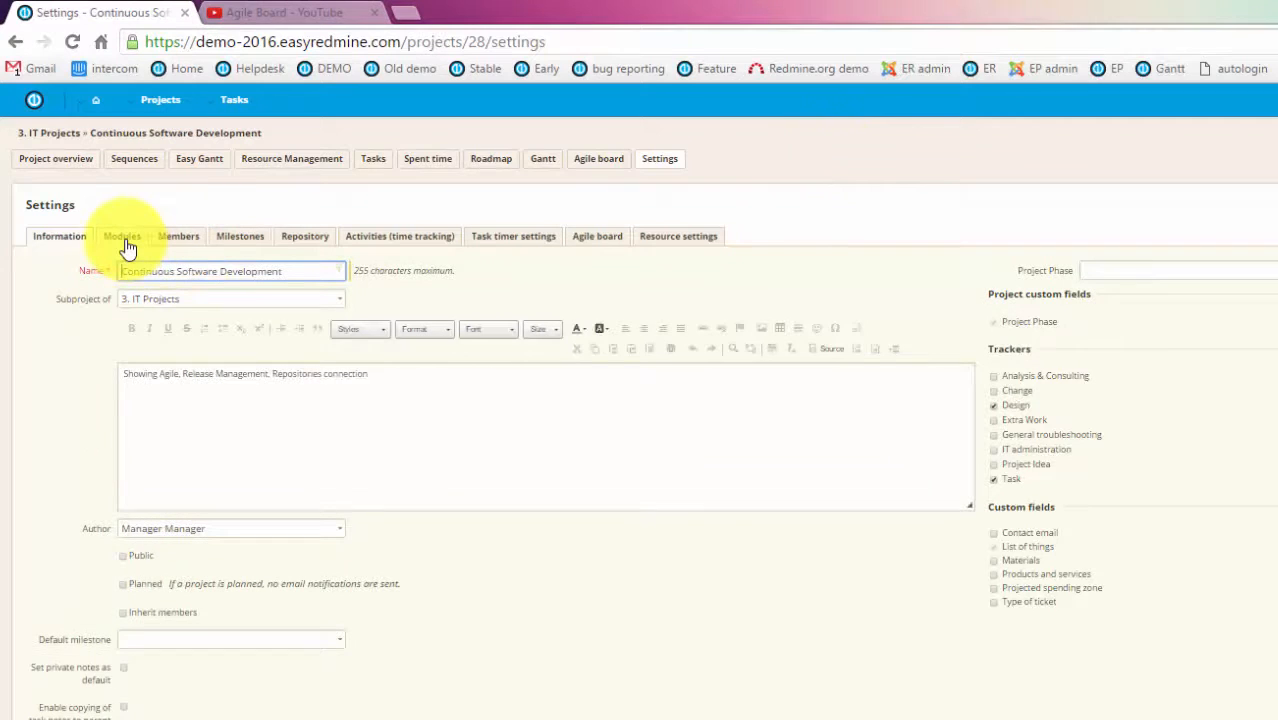
{"action": "left_click", "coordinate": [122, 236]}
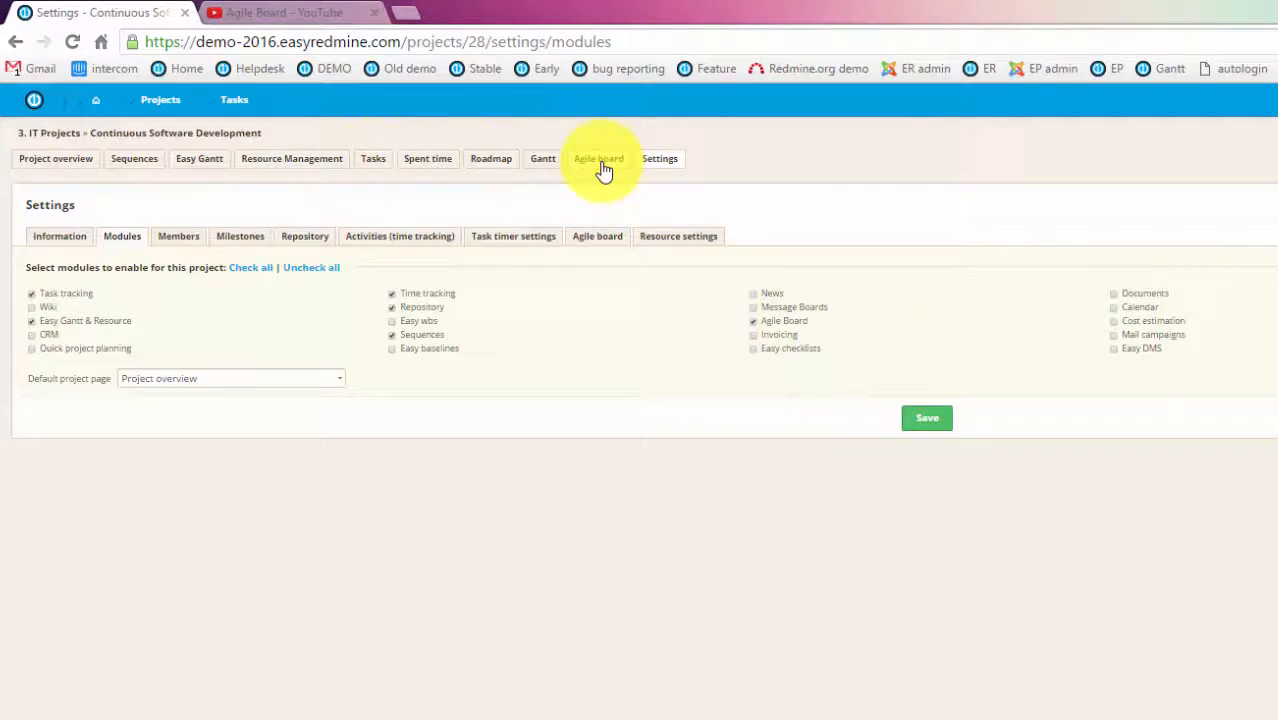
{"action": "left_click", "coordinate": [598, 158]}
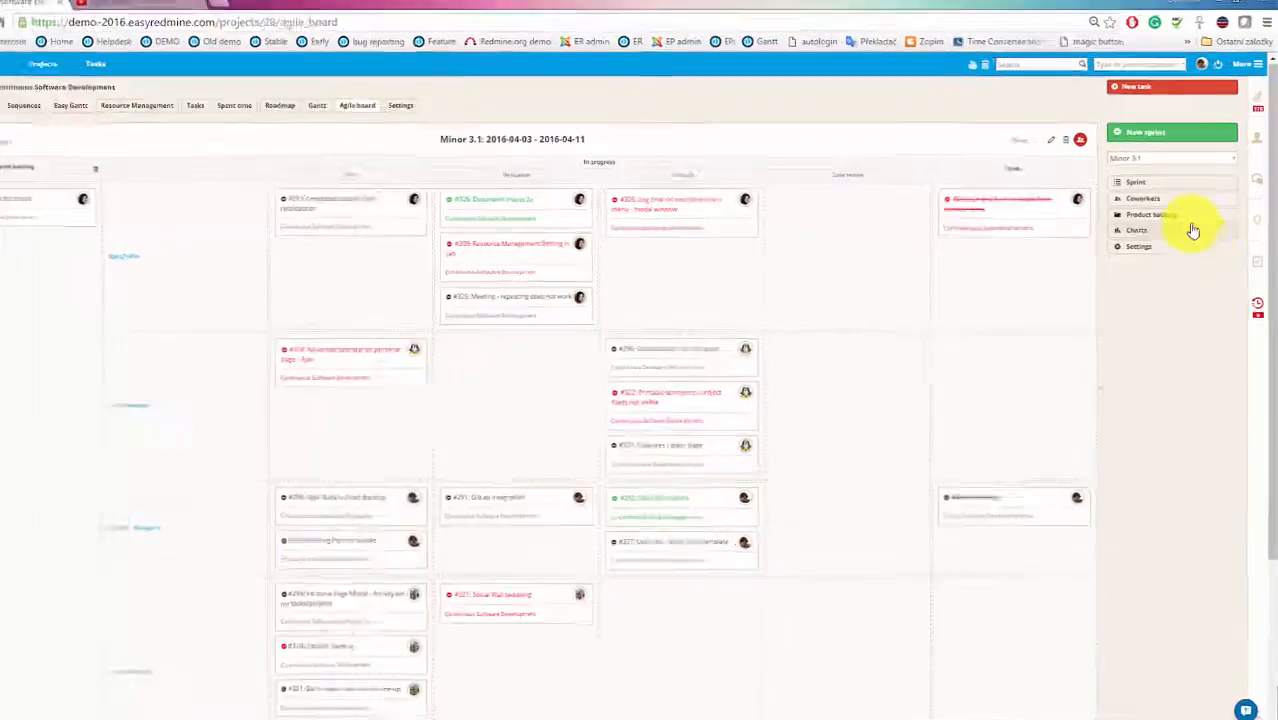
Step: Show the project's coworkers and their roles above the Minor 3.1 board columns
{"action": "left_click", "coordinate": [1144, 198]}
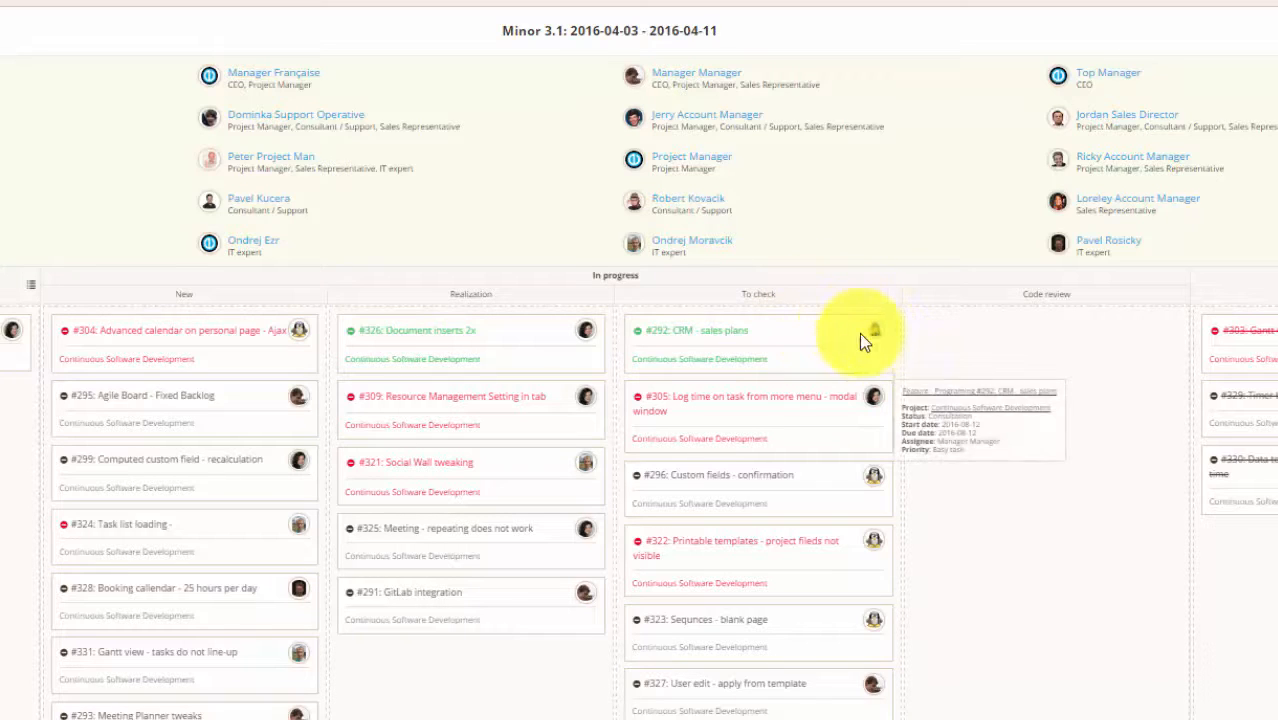
{"action": "mouse_move", "coordinate": [736, 436]}
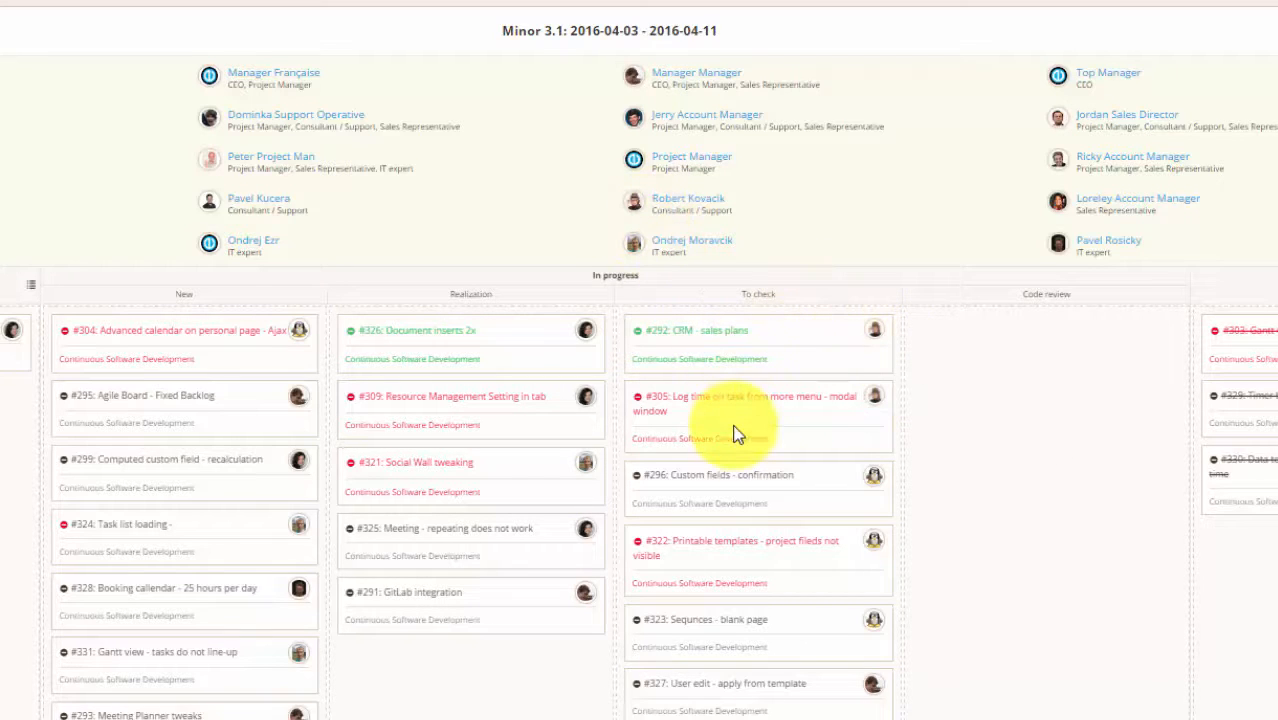
{"action": "mouse_move", "coordinate": [636, 204]}
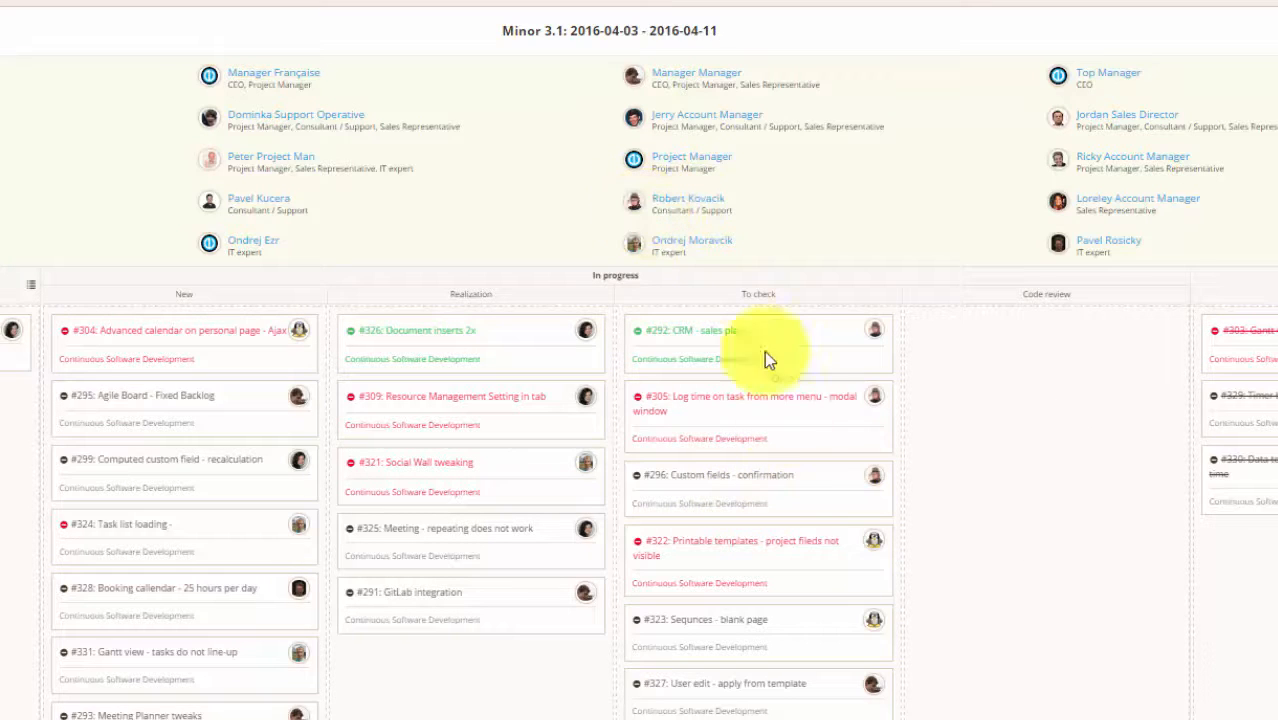
{"action": "mouse_move", "coordinate": [630, 216]}
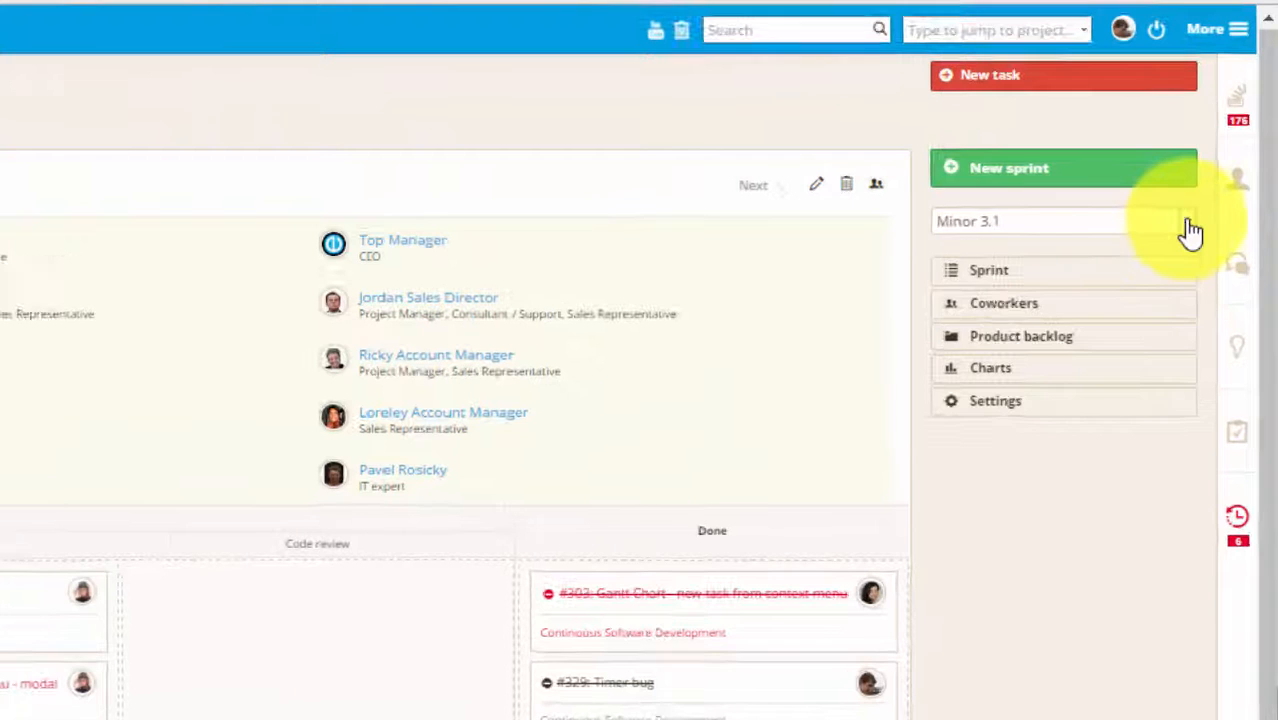
Step: Bring up the Sprint settings page mapping progress states to task statuses
{"action": "left_click", "coordinate": [1030, 220]}
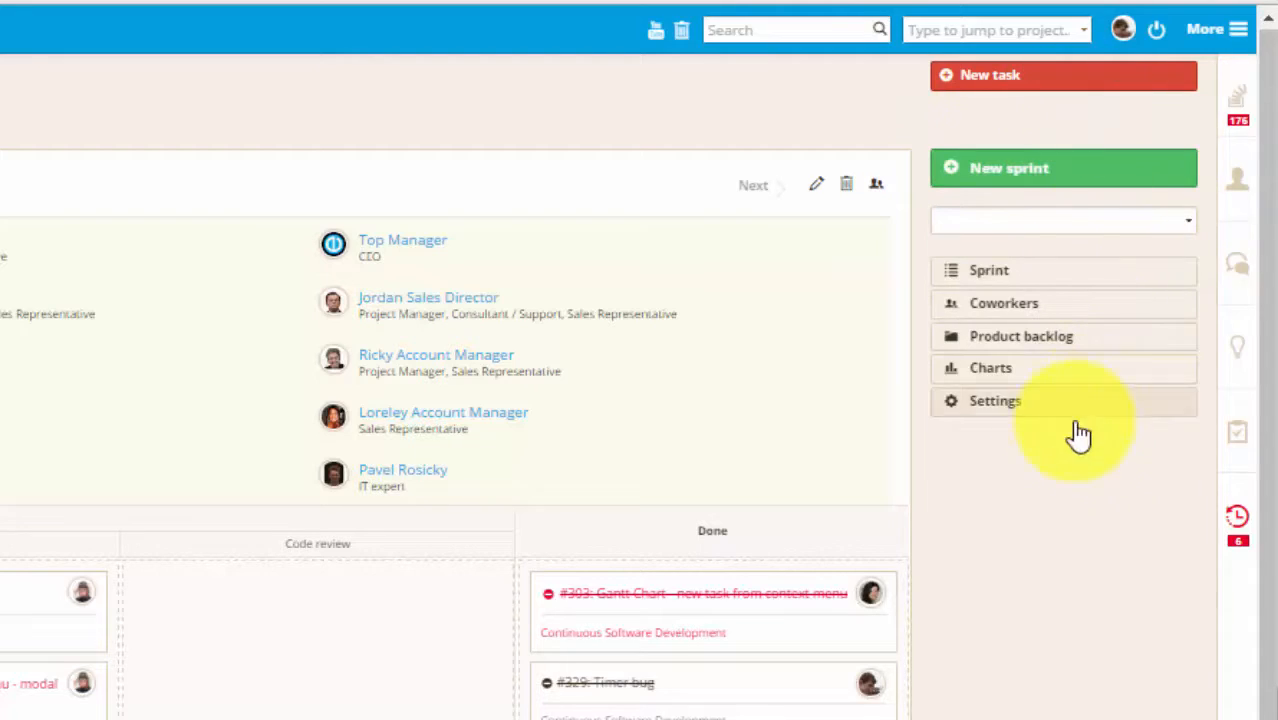
{"action": "left_click", "coordinate": [992, 400]}
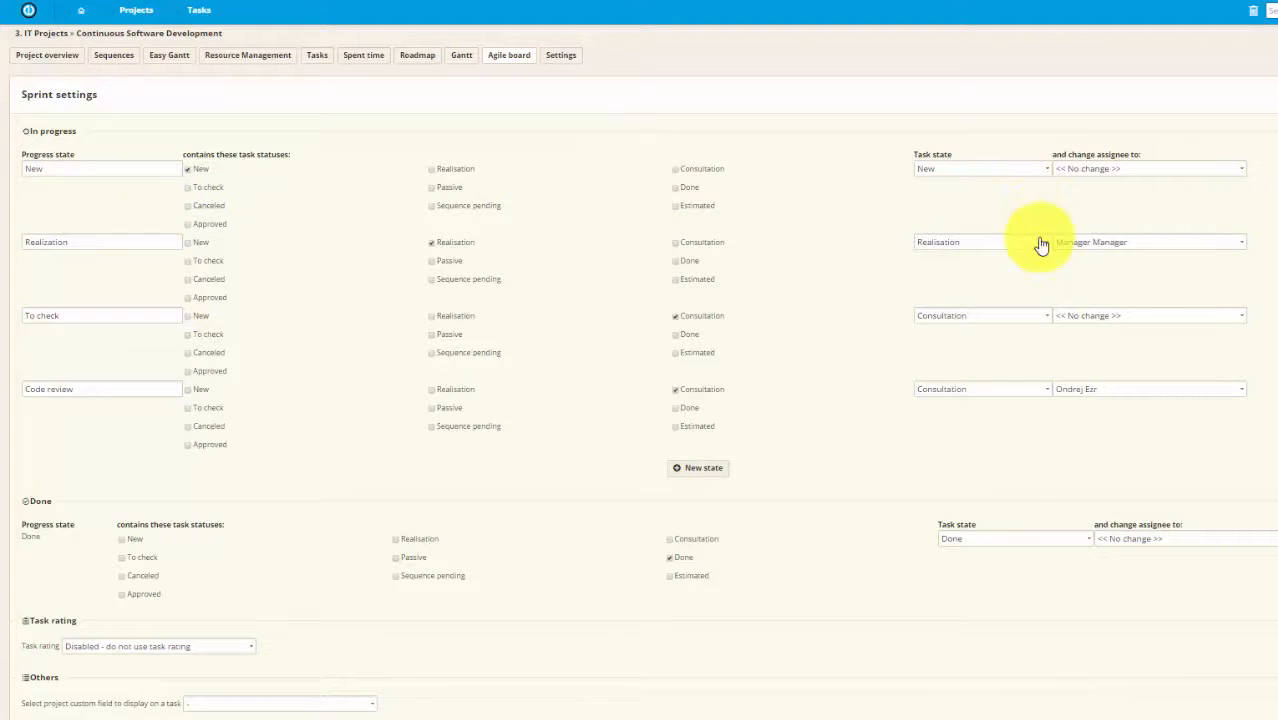
{"action": "mouse_move", "coordinate": [1242, 248]}
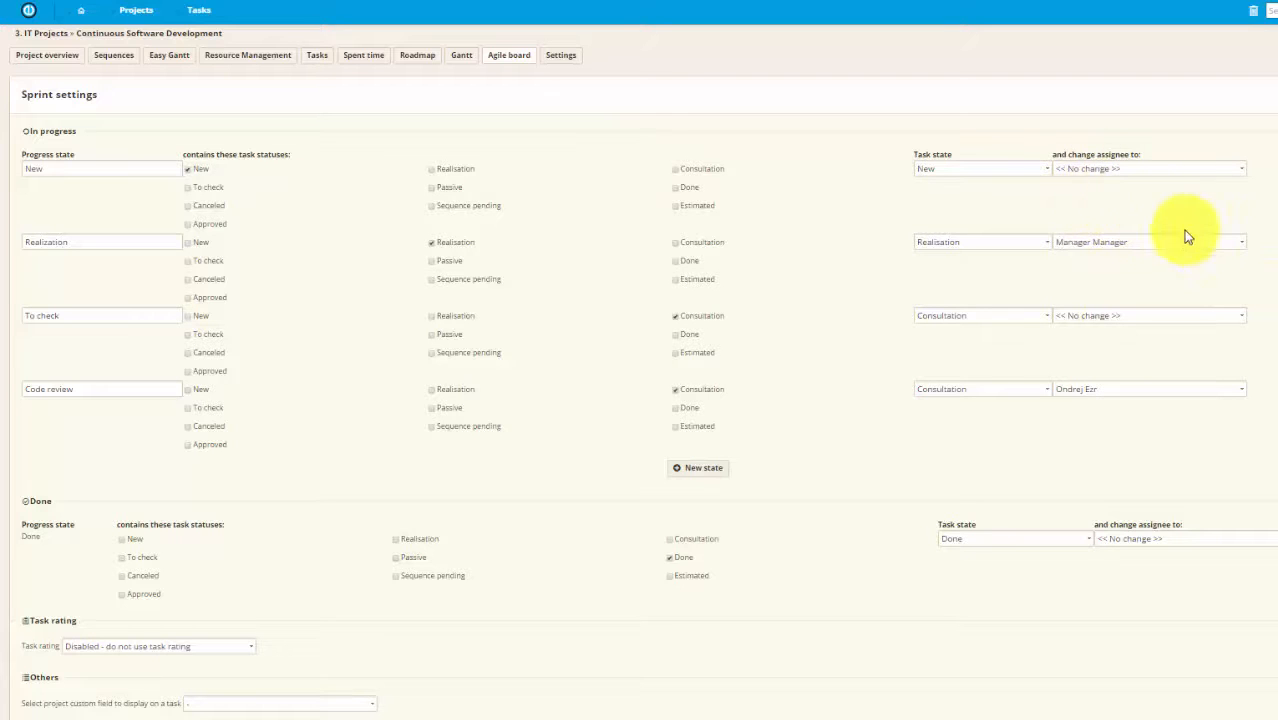
{"action": "mouse_move", "coordinate": [1200, 244]}
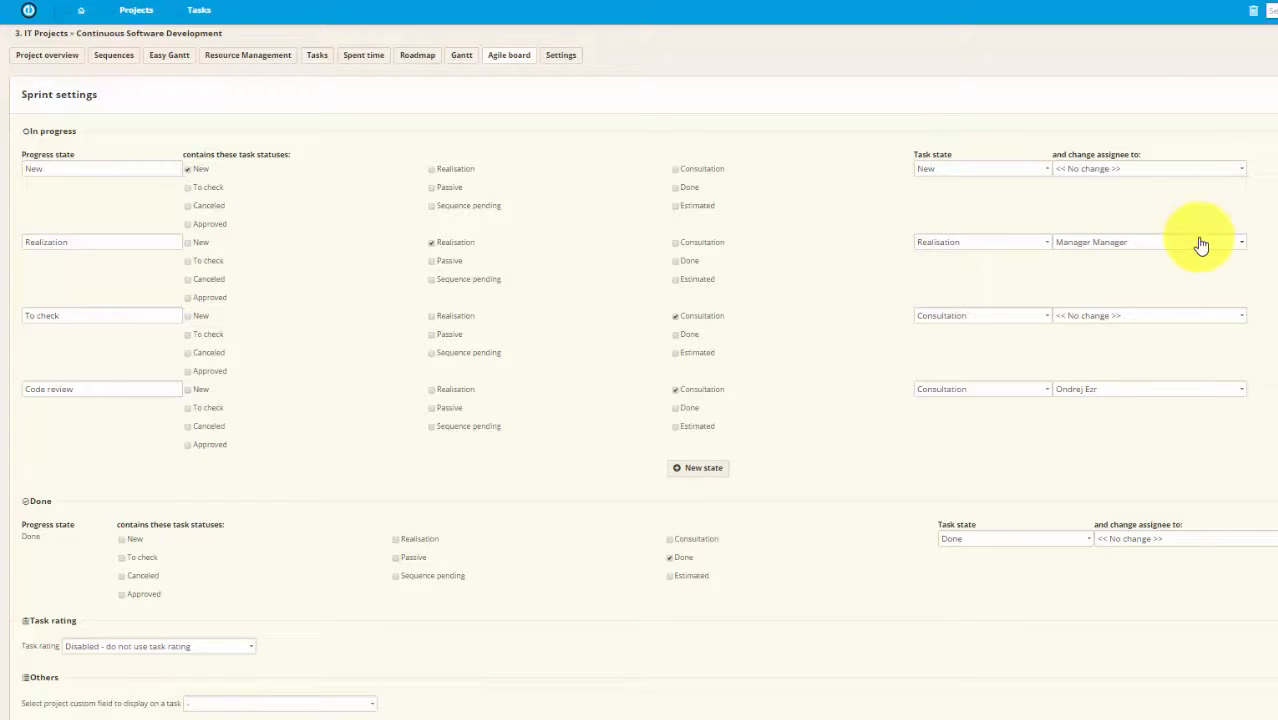
{"action": "mouse_move", "coordinate": [1236, 248]}
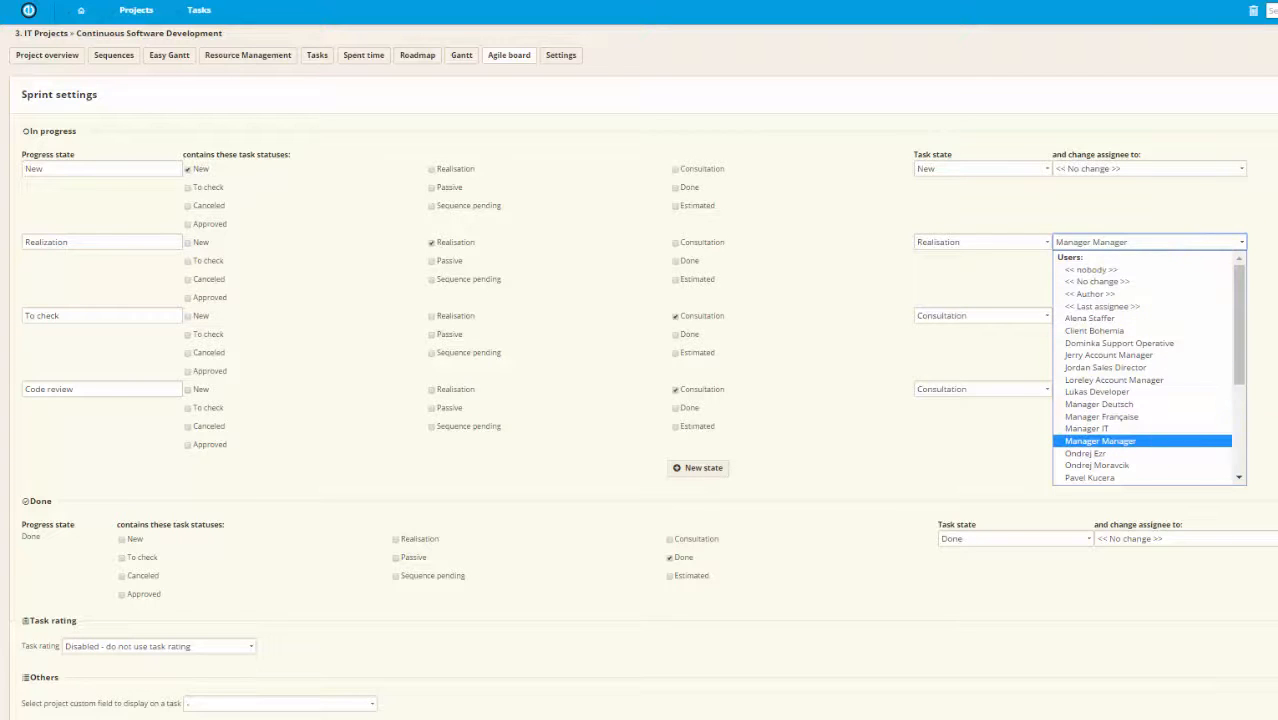
Step: Keep Manager Manager on Realisation, assign the To check state, and update the sprint column settings
{"action": "left_click", "coordinate": [1084, 452]}
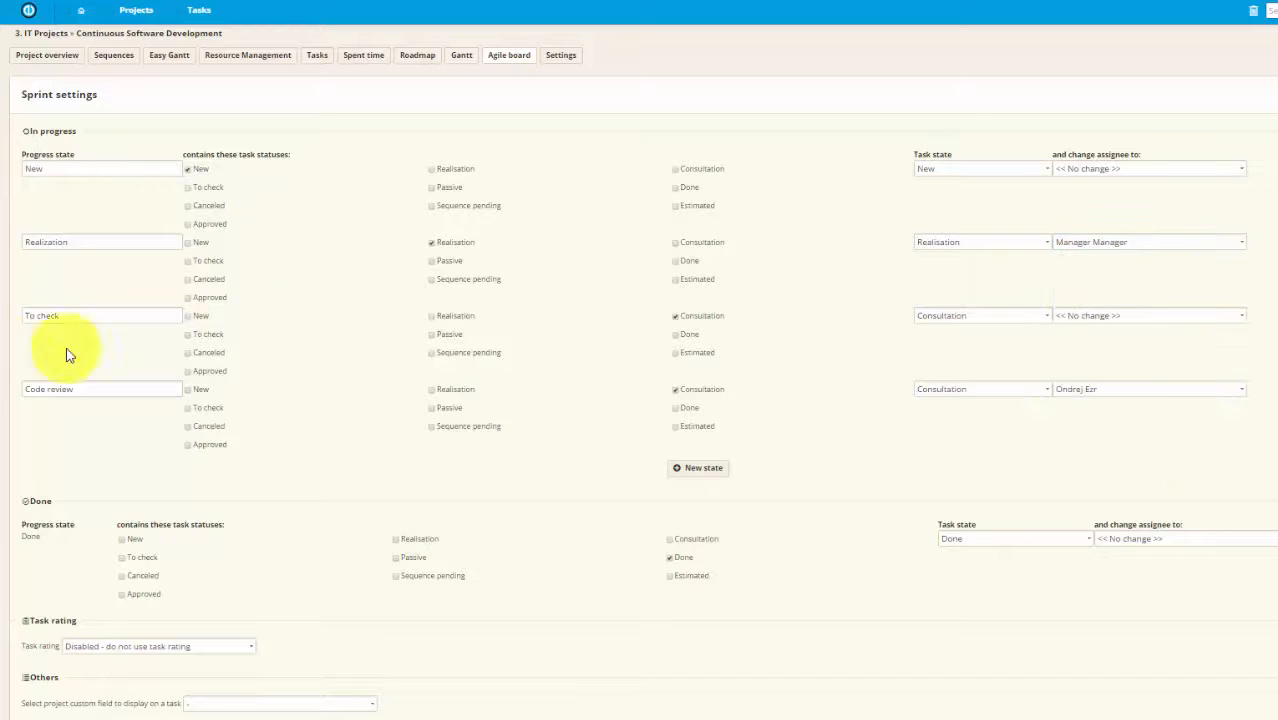
{"action": "left_click", "coordinate": [1148, 316]}
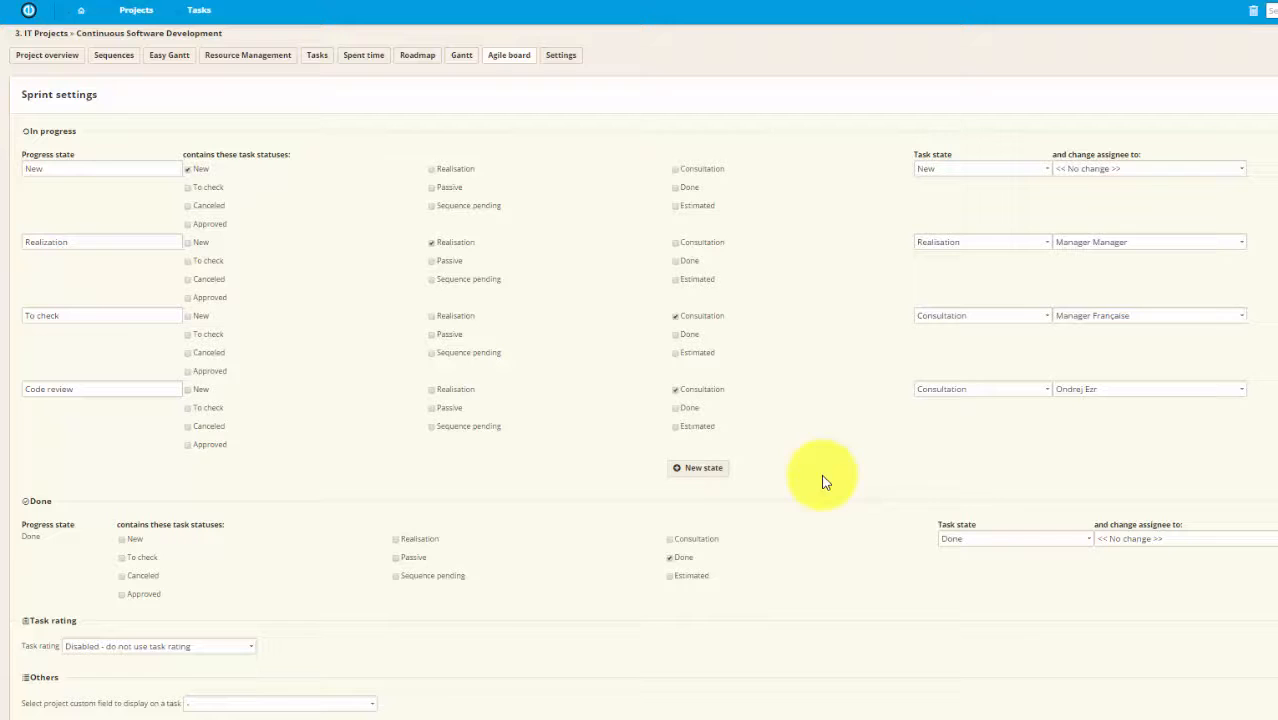
{"action": "scroll", "scroll_direction": "down", "scroll_amount": 3}
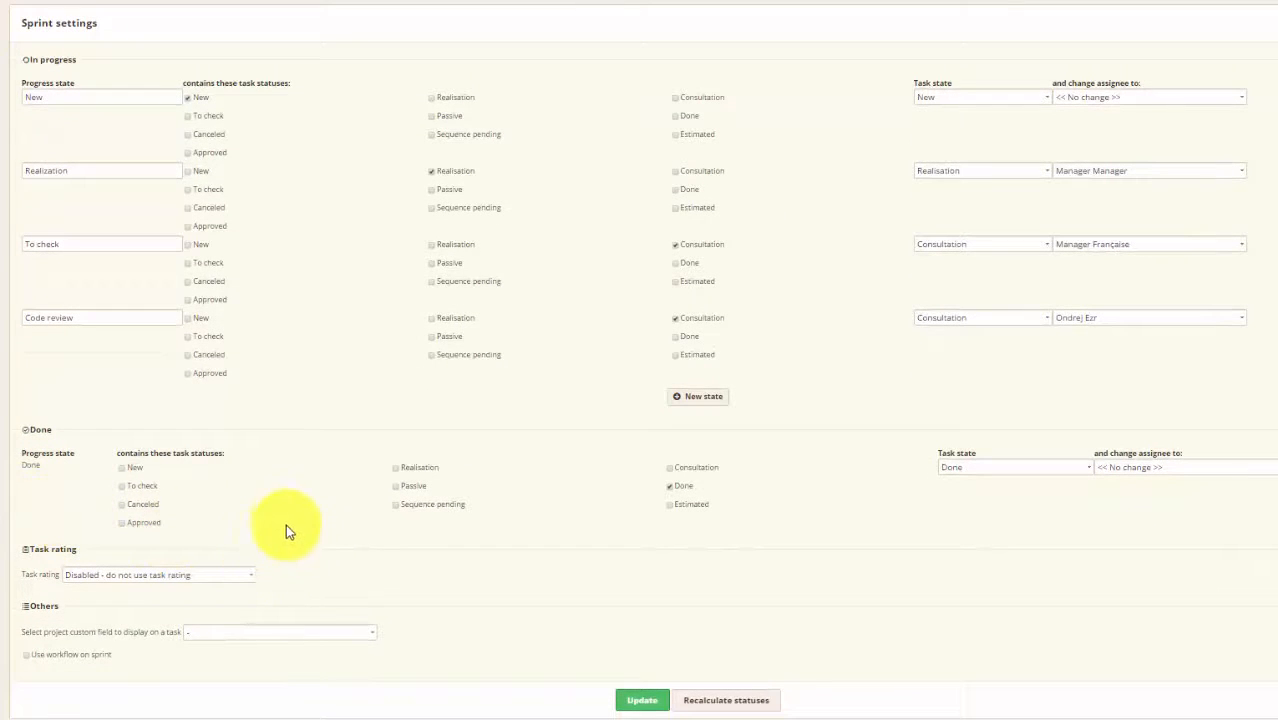
{"action": "mouse_move", "coordinate": [1208, 496]}
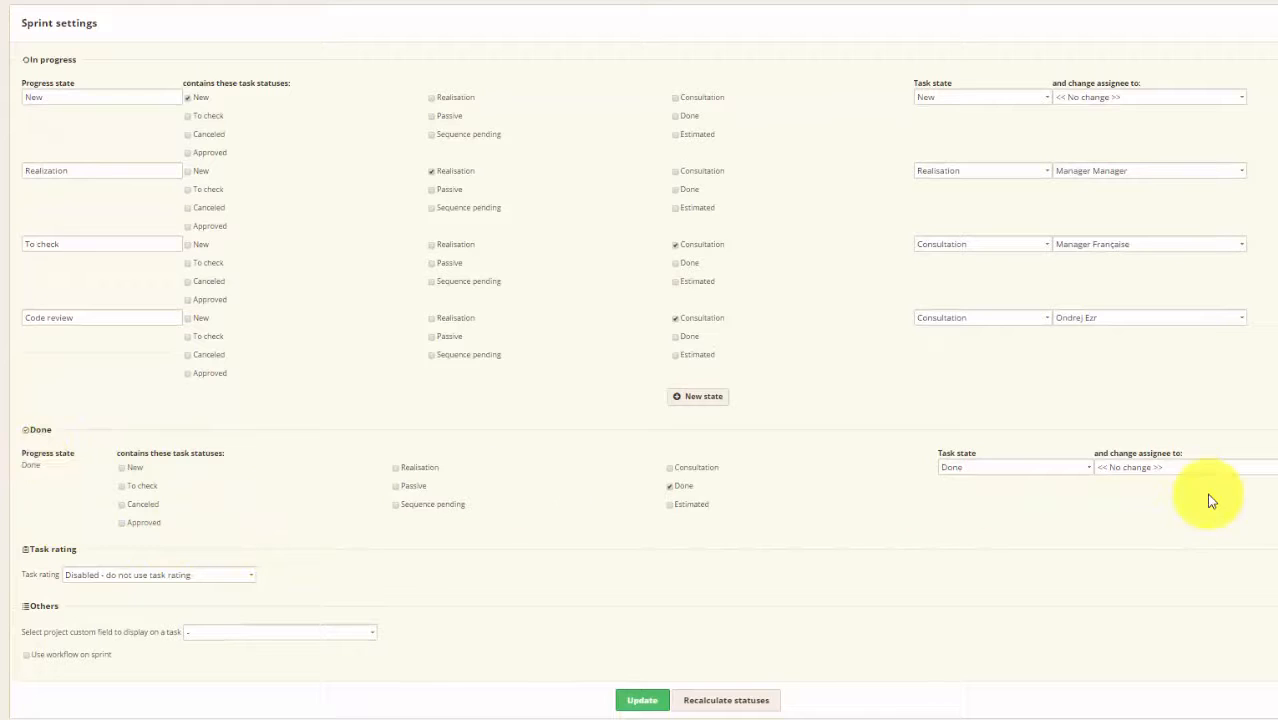
{"action": "mouse_move", "coordinate": [304, 588]}
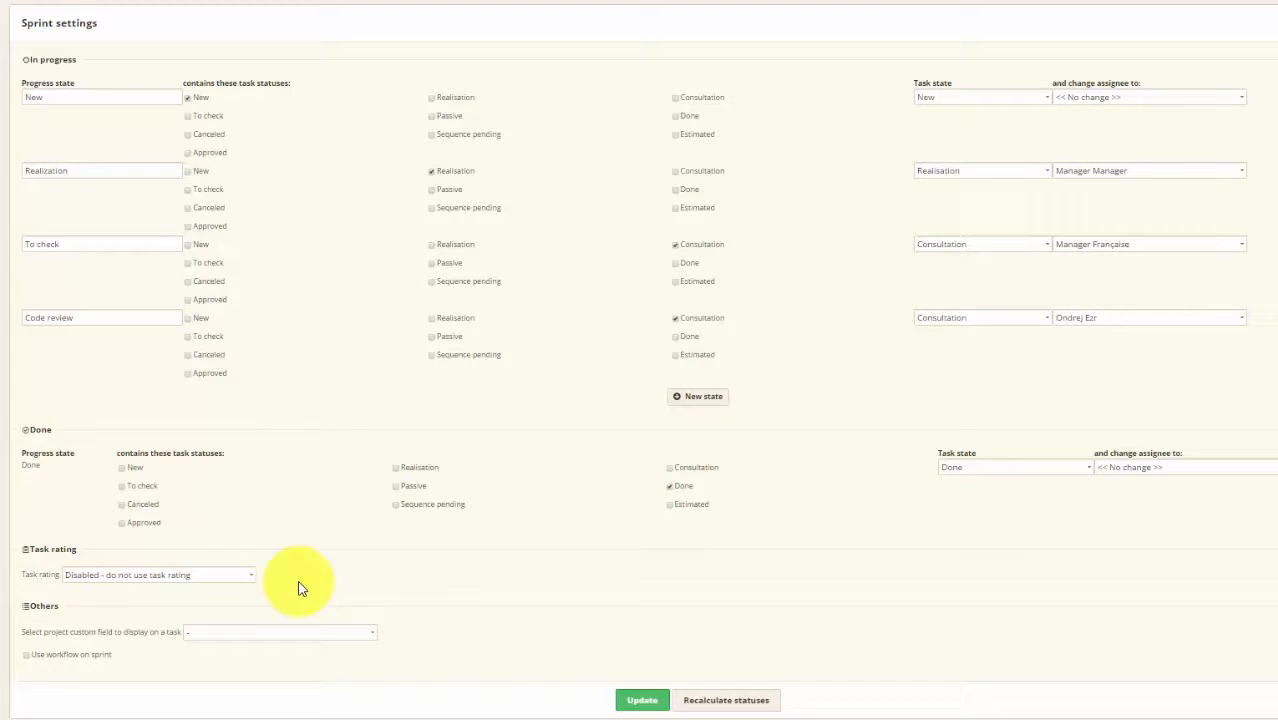
{"action": "left_click", "coordinate": [156, 574]}
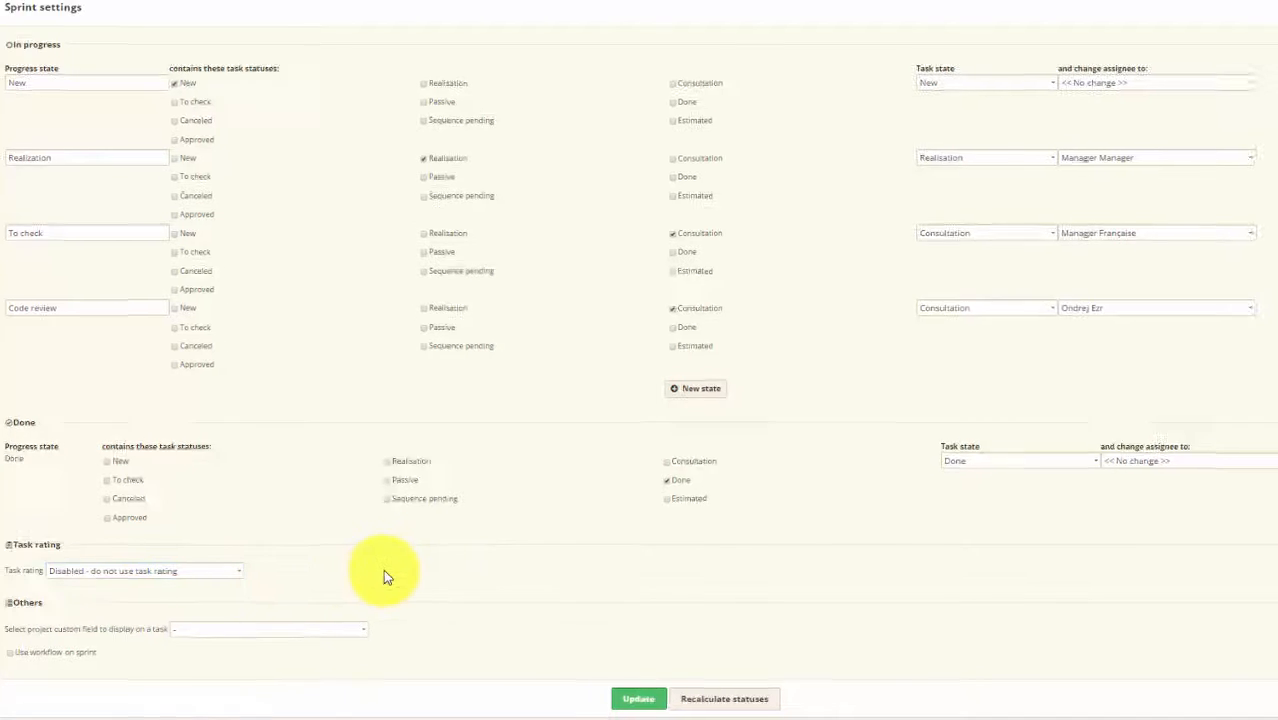
{"action": "scroll", "scroll_direction": "down", "scroll_amount": 3}
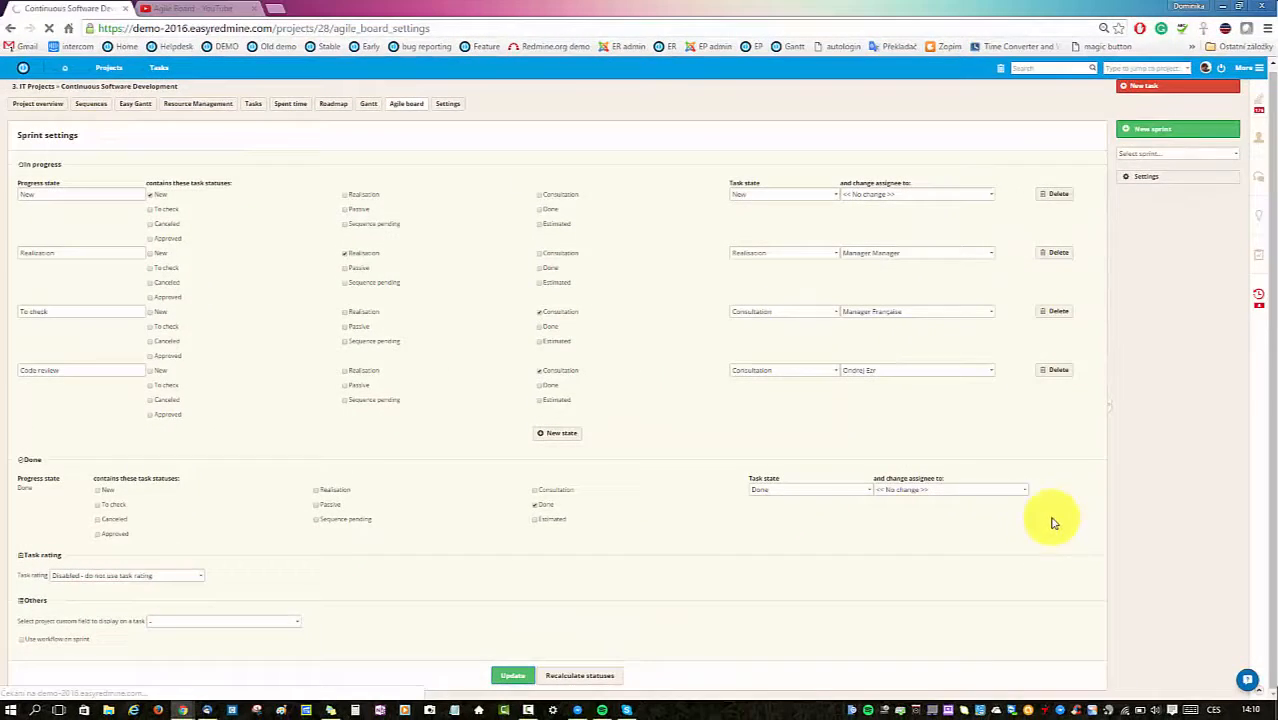
{"action": "left_click", "coordinate": [512, 676]}
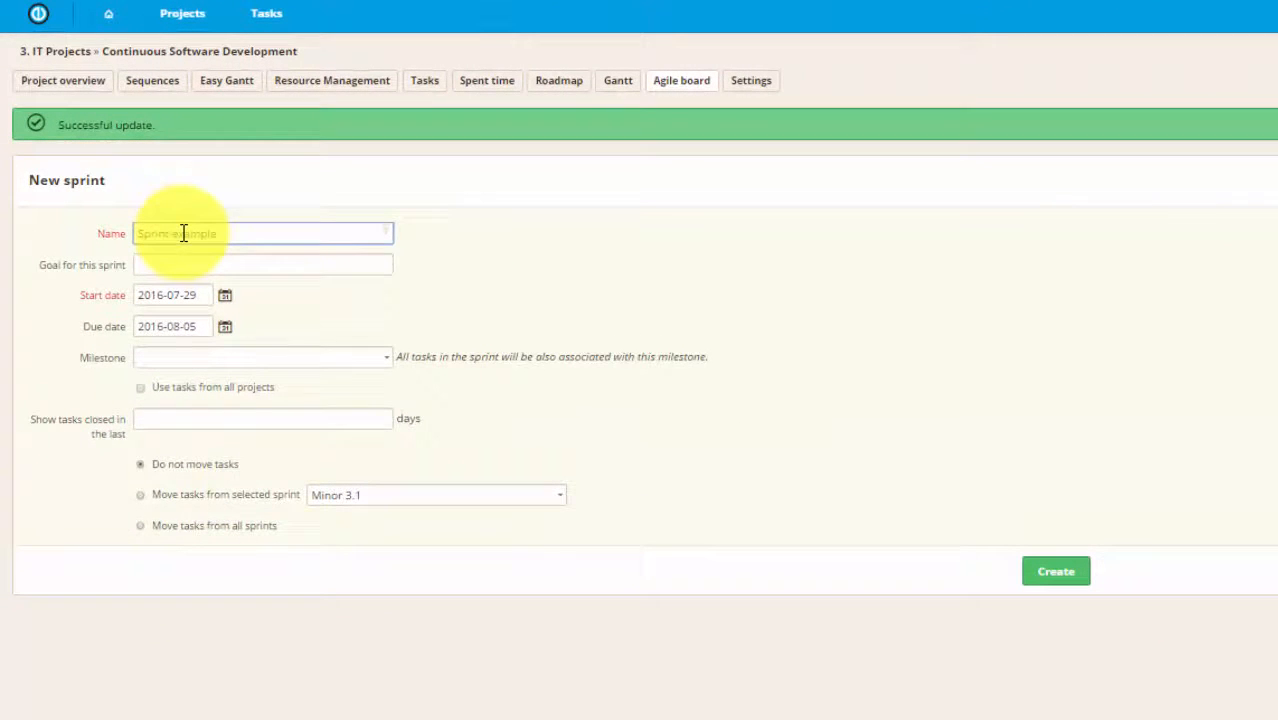
Step: Name the new sprint 'Sprint example' with the goal 'to get things done'
{"action": "type", "text": "Sprint example"}
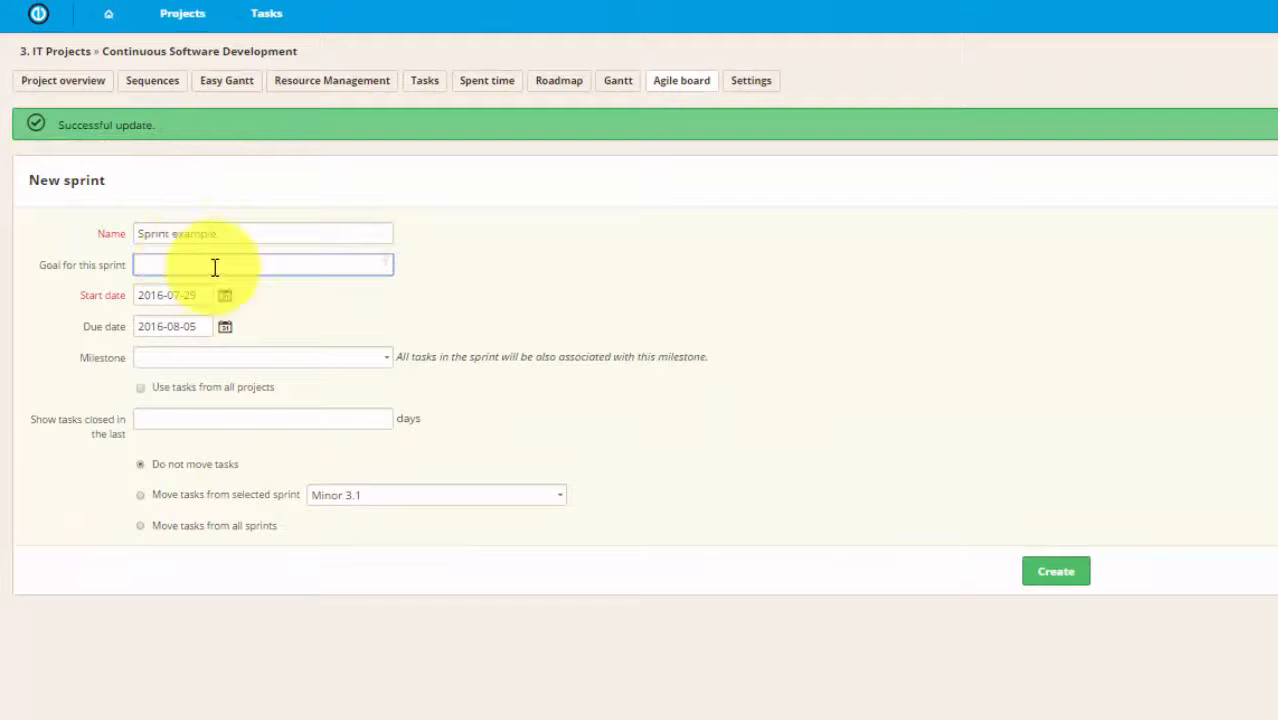
{"action": "type", "text": "to get things done"}
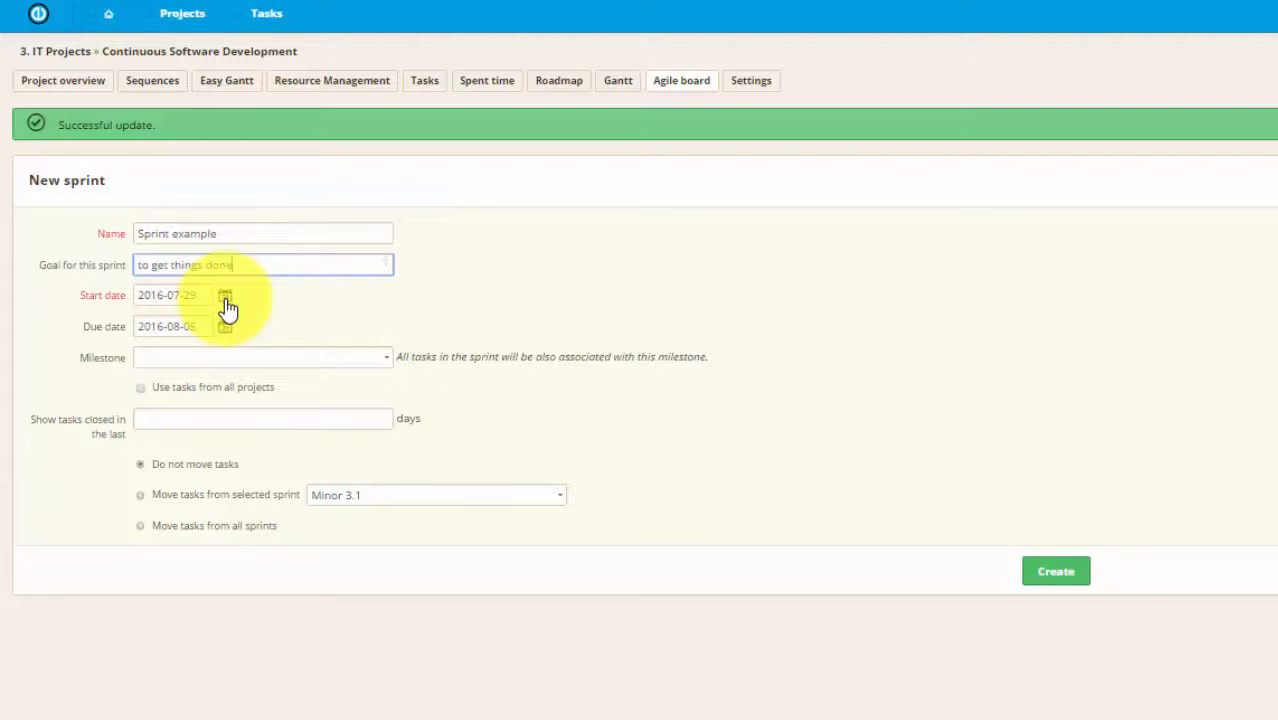
{"action": "mouse_move", "coordinate": [386, 362]}
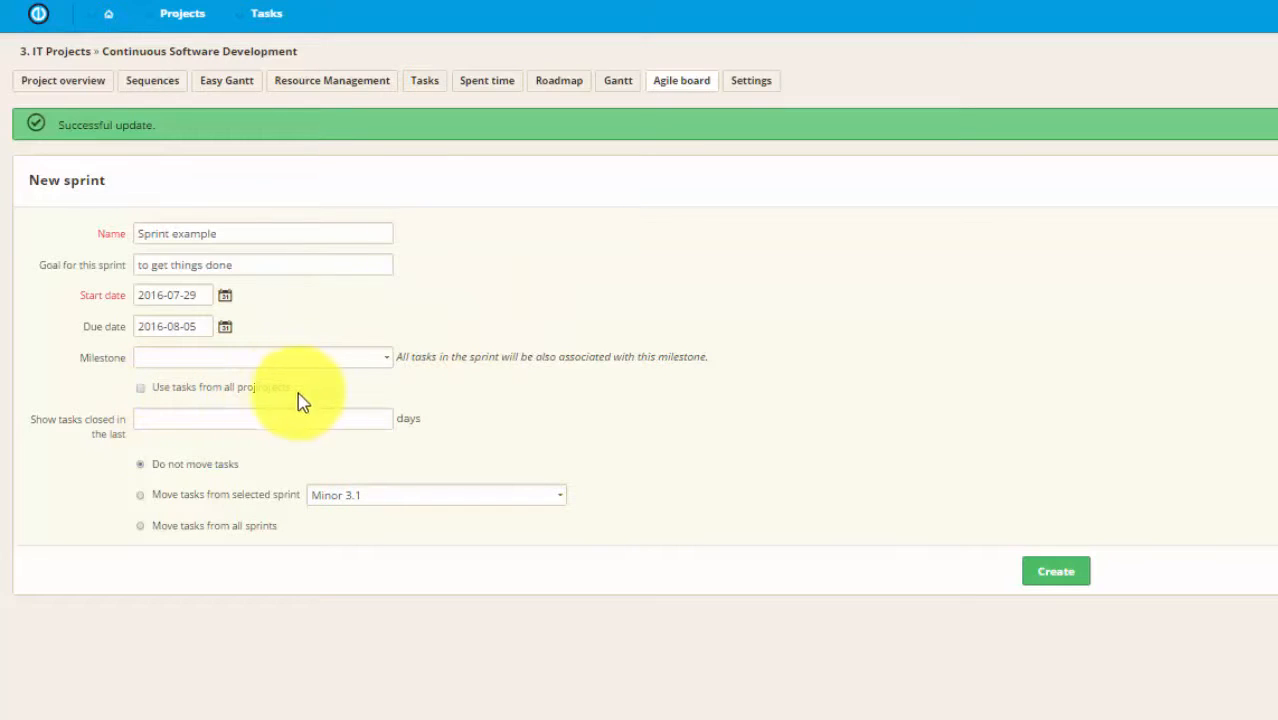
{"action": "mouse_move", "coordinate": [556, 404]}
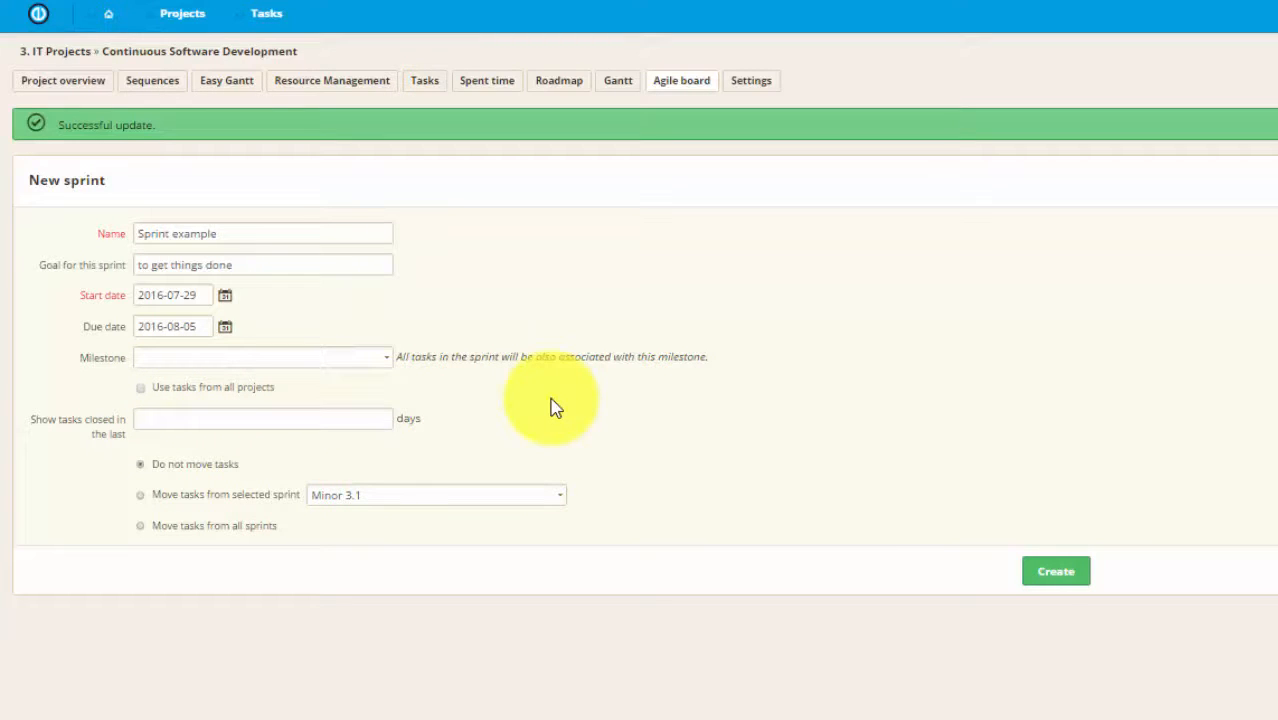
{"action": "mouse_move", "coordinate": [388, 410]}
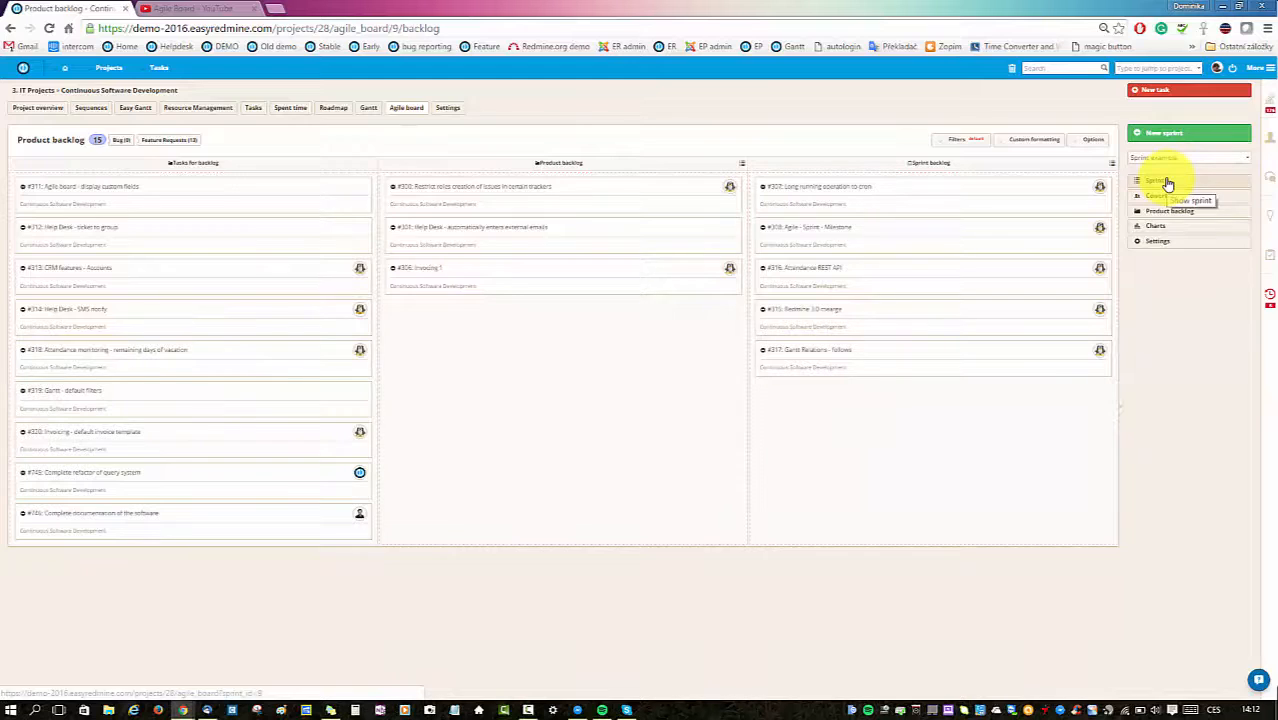
Step: Select Sprint example in the sidebar sprint selector to show its board
{"action": "left_click", "coordinate": [1164, 184]}
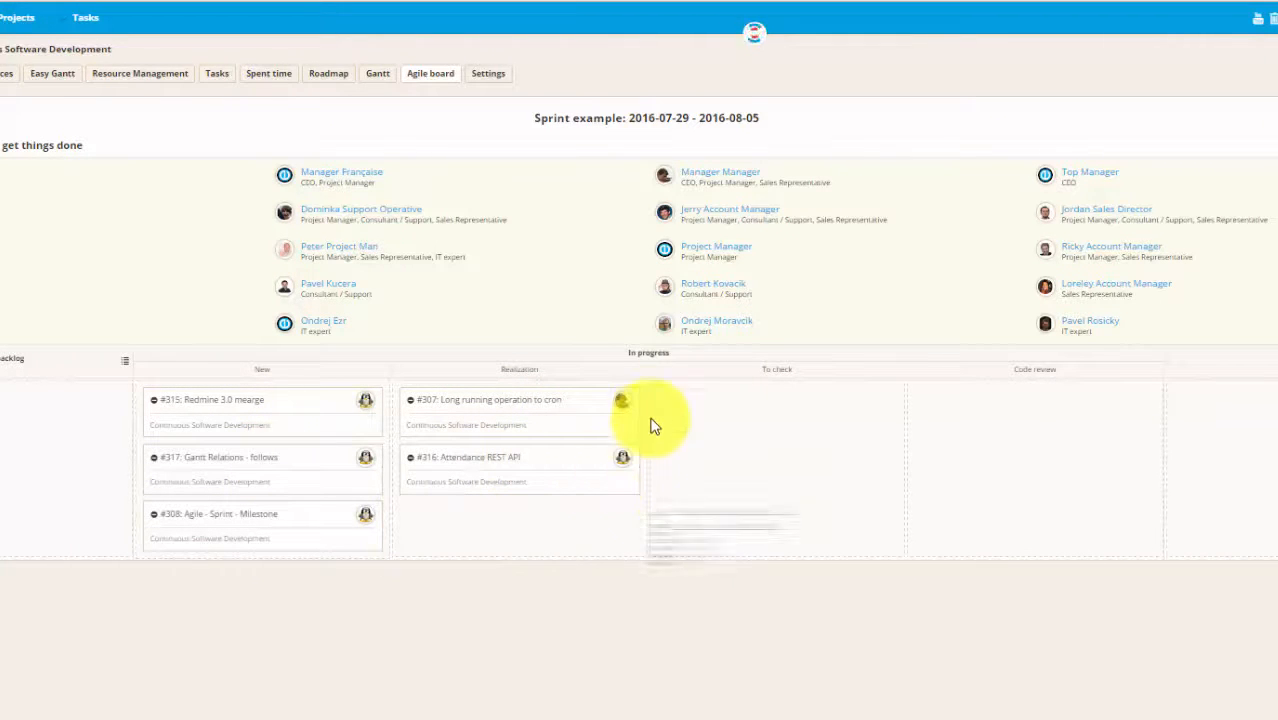
{"action": "mouse_move", "coordinate": [540, 432]}
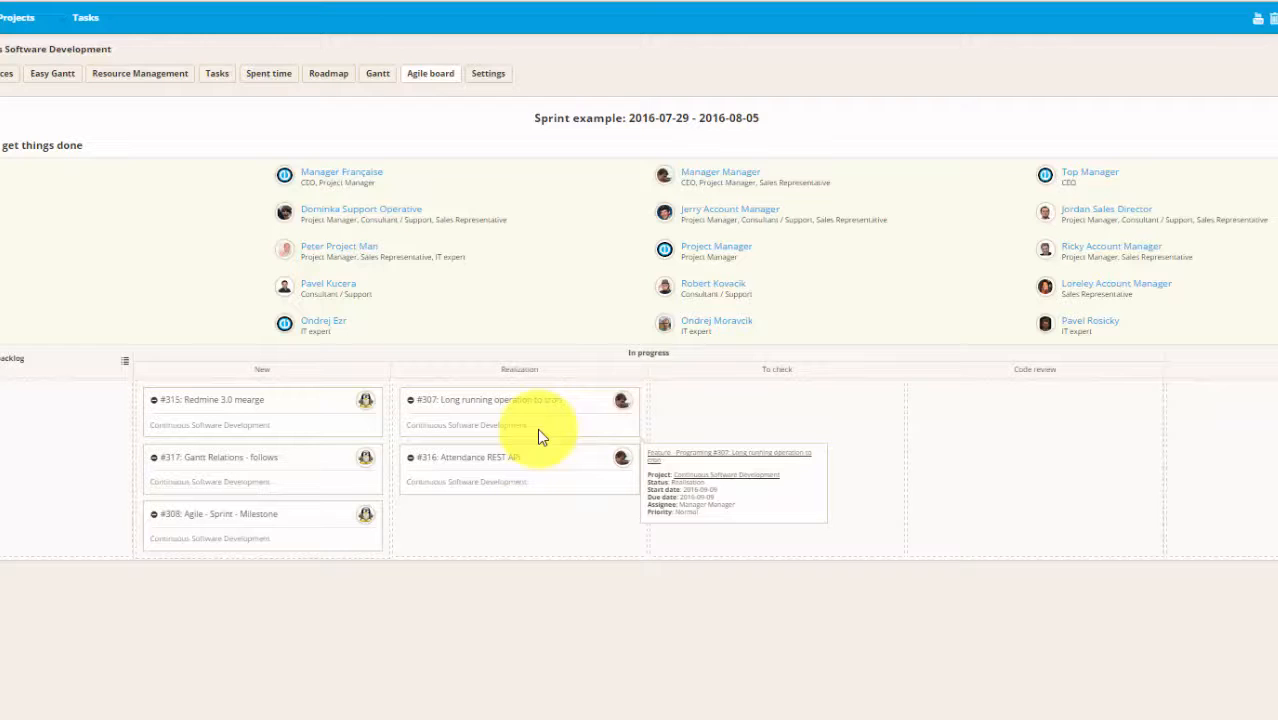
{"action": "mouse_move", "coordinate": [620, 404]}
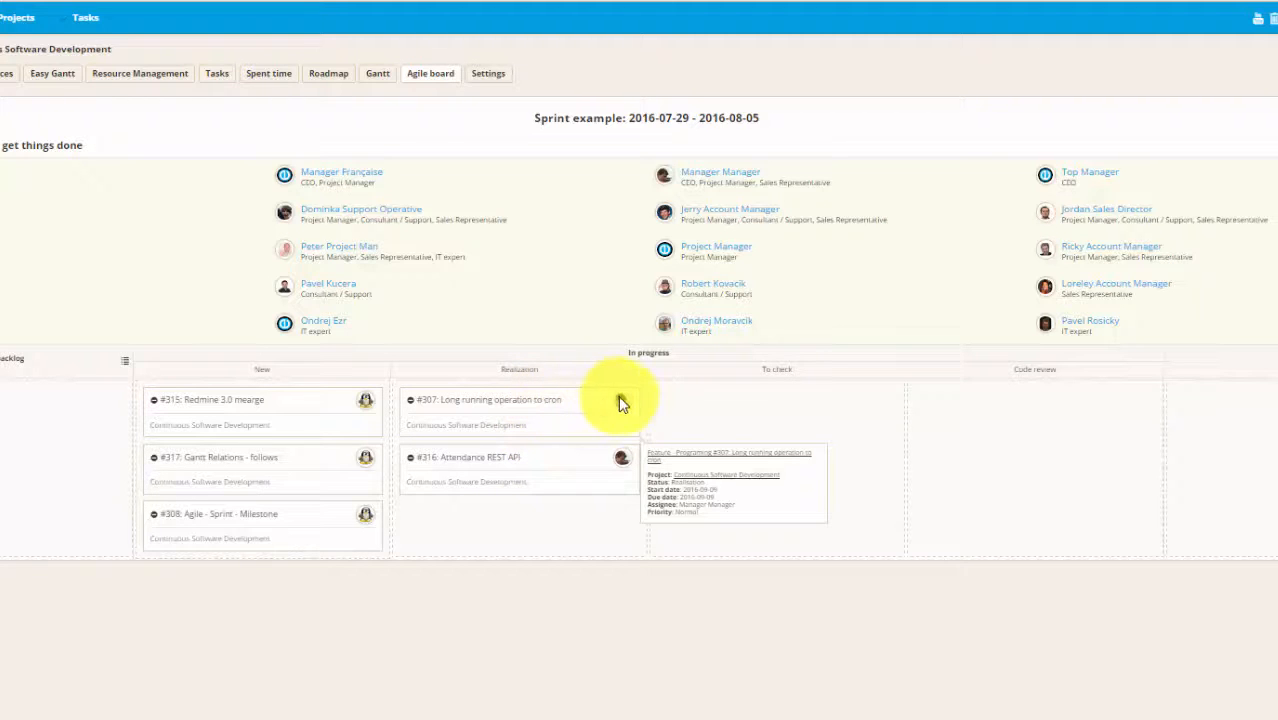
{"action": "mouse_move", "coordinate": [538, 478]}
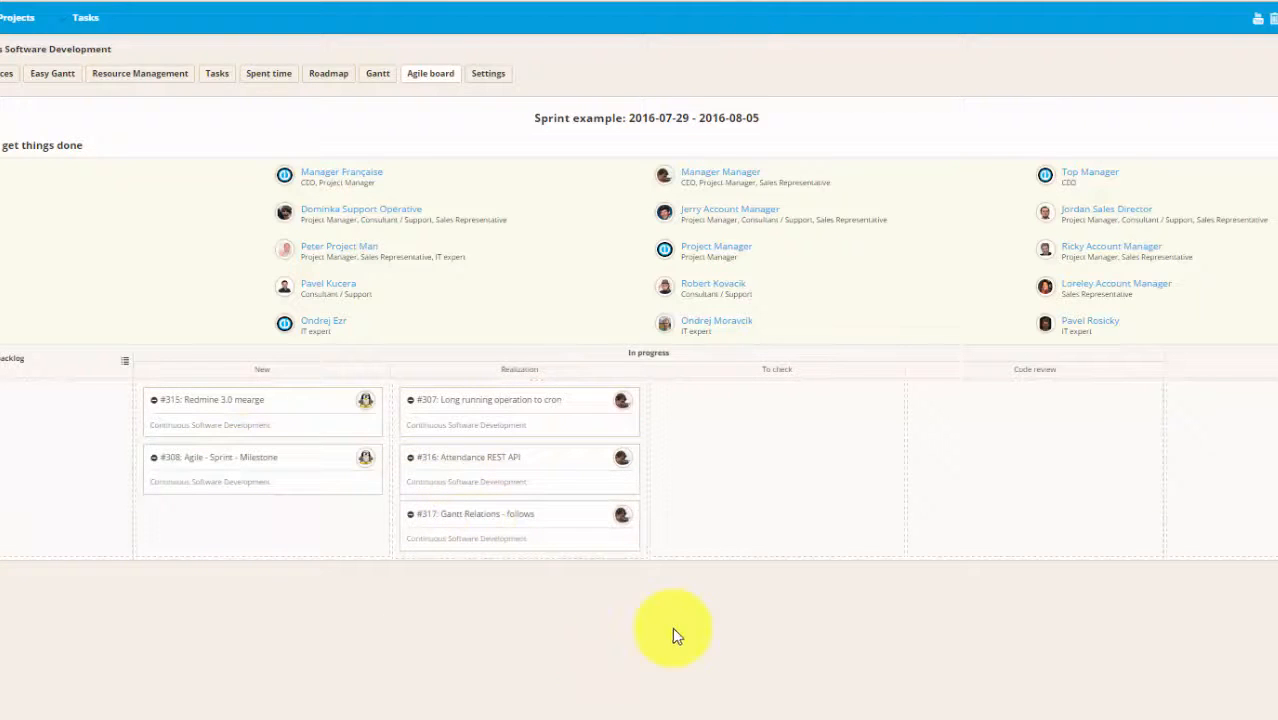
Step: Leave the project and return to the Easy Redmine demo start page
{"action": "left_click", "coordinate": [218, 456]}
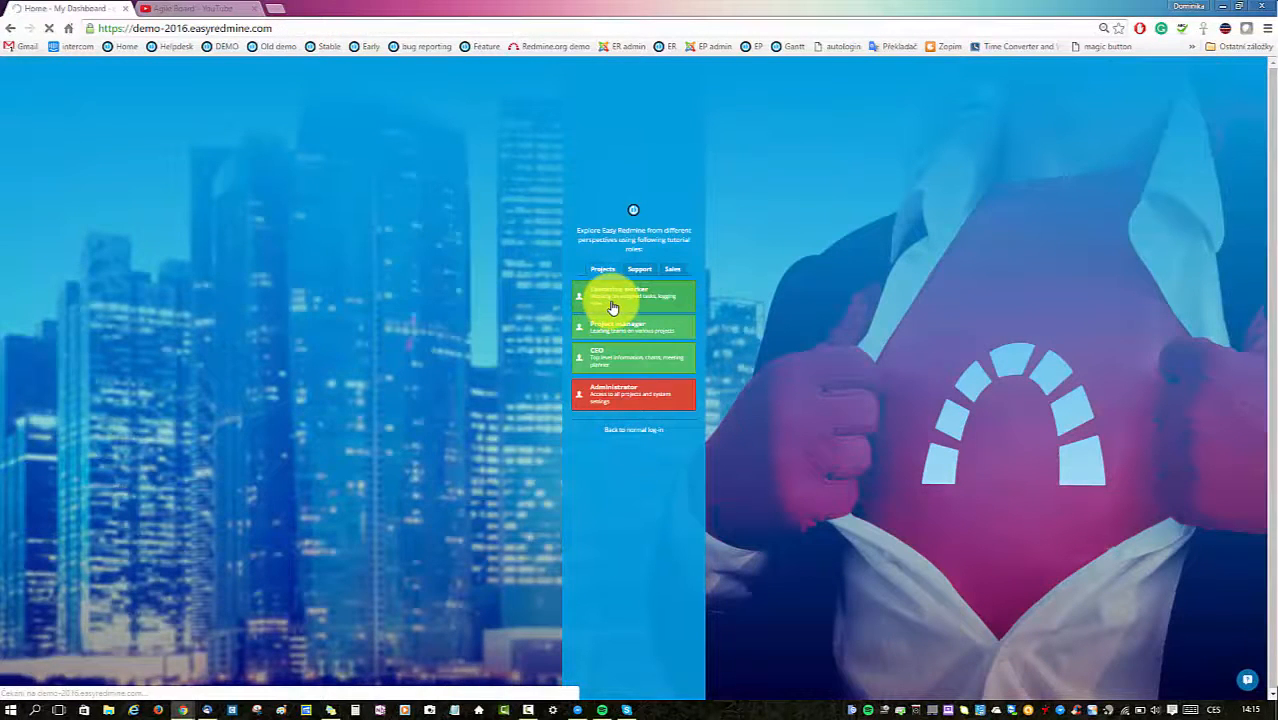
Step: Enter the demo as the first worker role to reach My Dashboard with its agile tasks module
{"action": "left_click", "coordinate": [632, 296]}
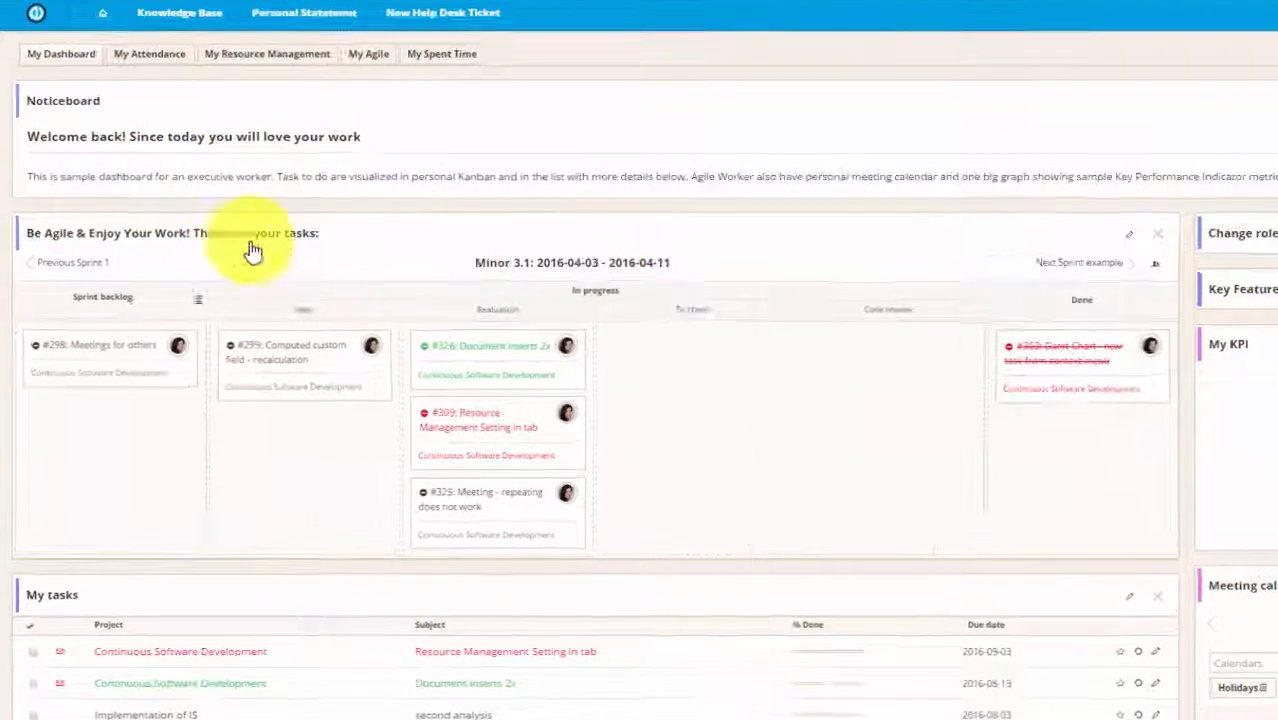
{"action": "mouse_move", "coordinate": [384, 248]}
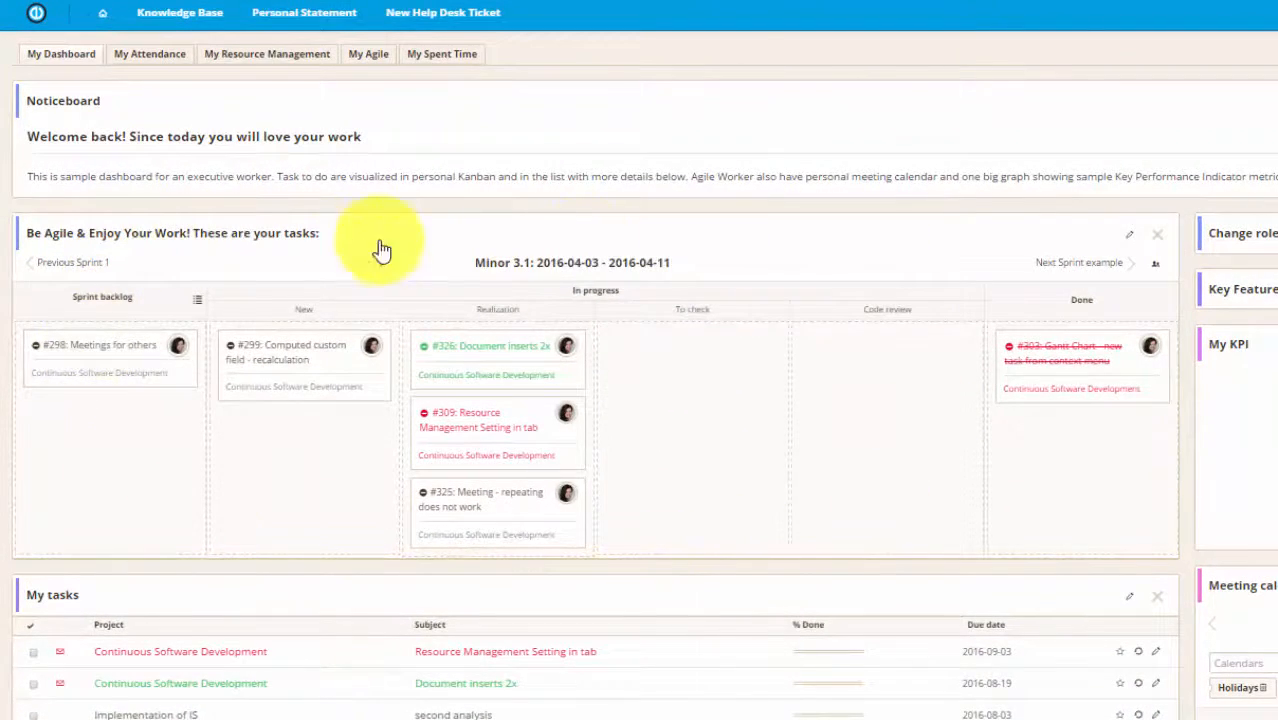
{"action": "mouse_move", "coordinate": [732, 572]}
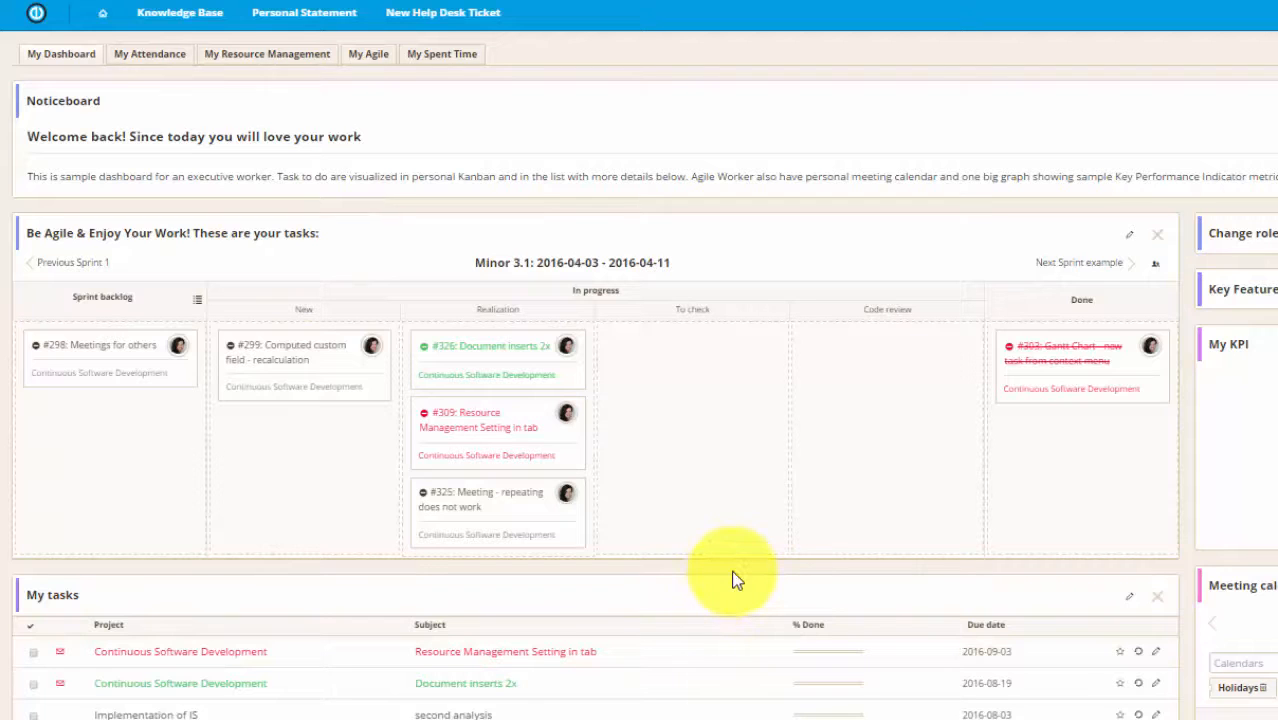